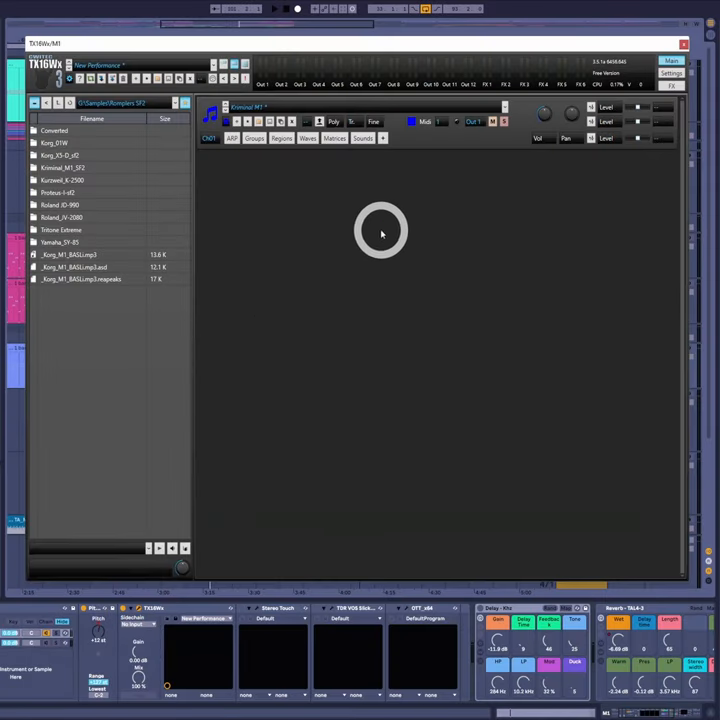
{"action": "mouse_move", "coordinate": [260, 304]}
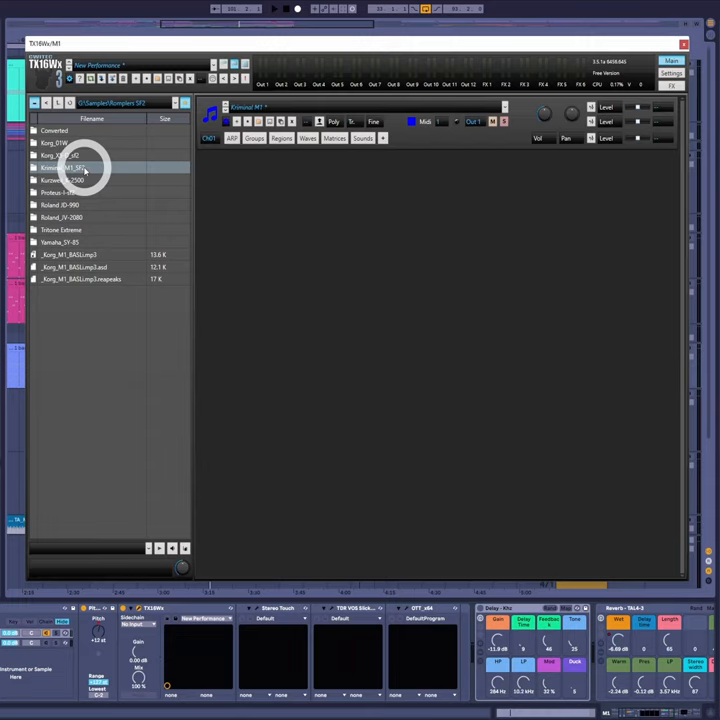
Load the chosen sound from the M1 library browser into the plugin
{"action": "double_click", "coordinate": [64, 168]}
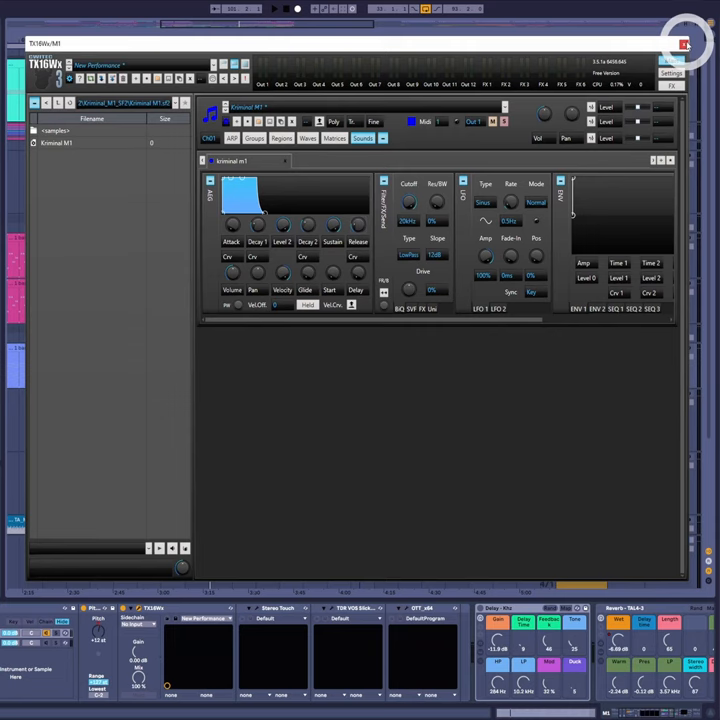
{"action": "left_click", "coordinate": [686, 44]}
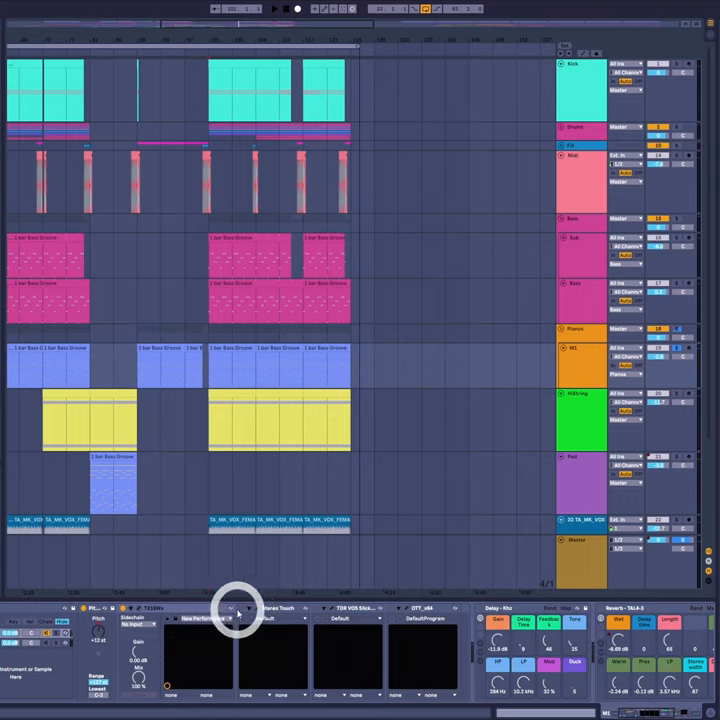
{"action": "mouse_move", "coordinate": [270, 604]}
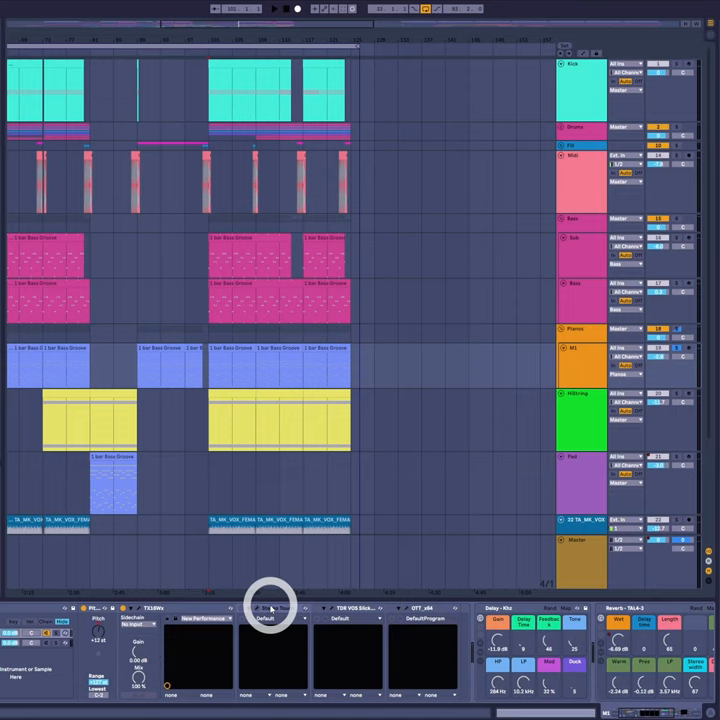
{"action": "mouse_move", "coordinate": [244, 616]}
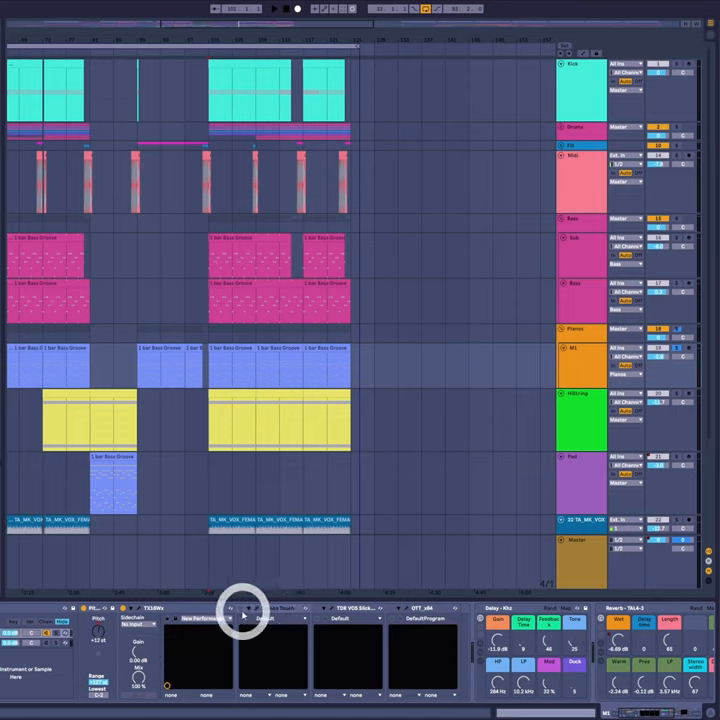
Show the Stereo Touch plugin window from the piano track's device chain
{"action": "left_click", "coordinate": [244, 616]}
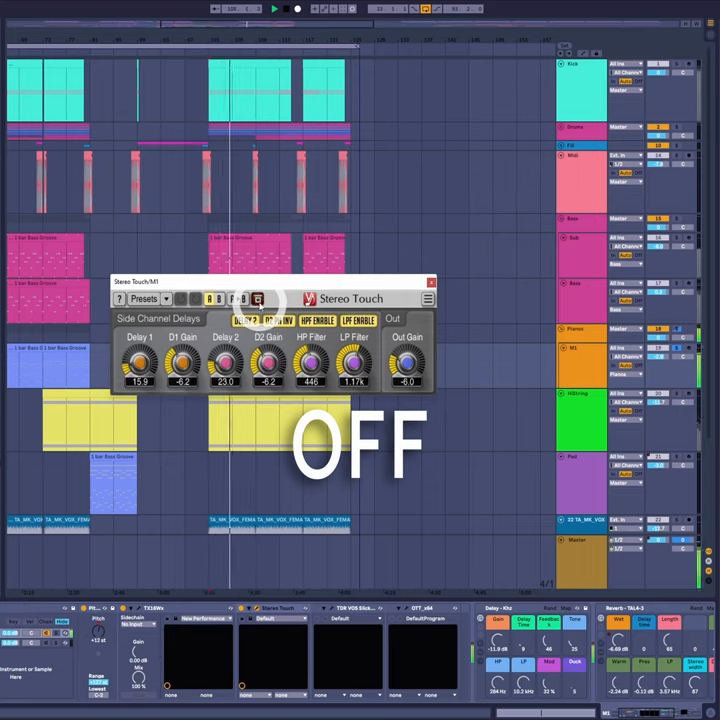
{"action": "left_click", "coordinate": [258, 300]}
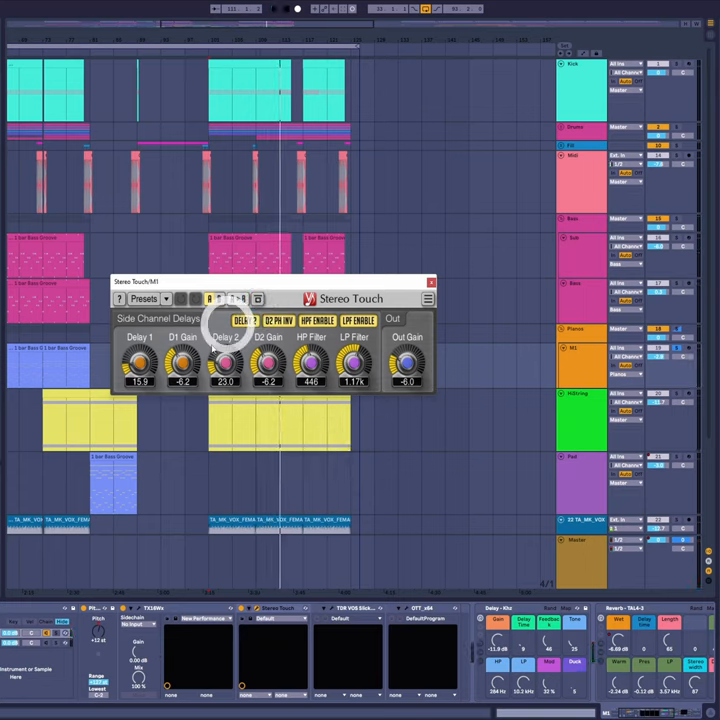
{"action": "left_click", "coordinate": [432, 280]}
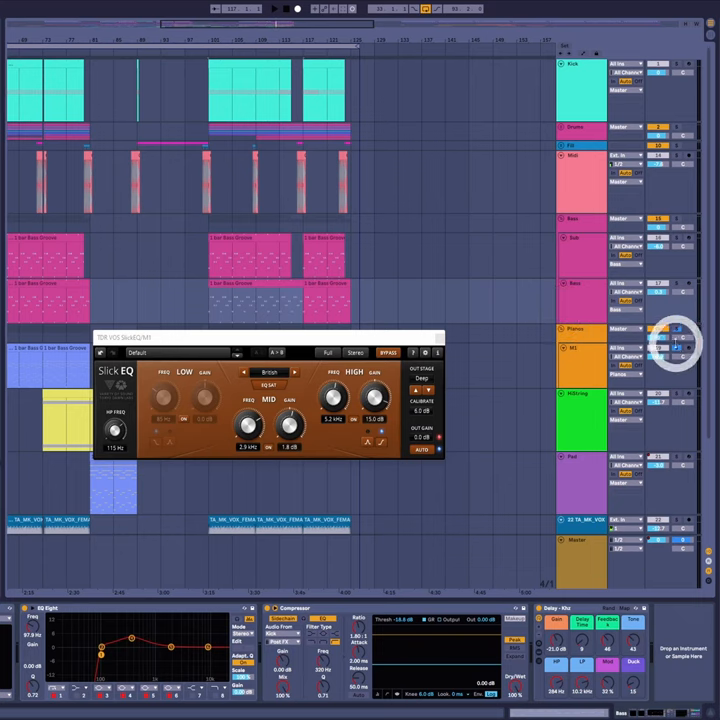
{"action": "mouse_move", "coordinate": [318, 340]}
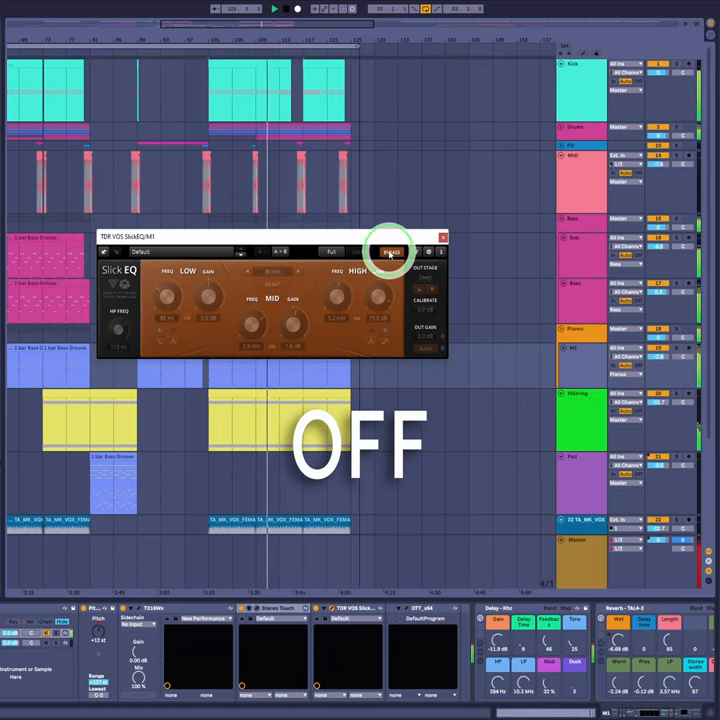
Toggle SlickEQ's power button to compare bypassed and active sound
{"action": "left_click", "coordinate": [390, 252]}
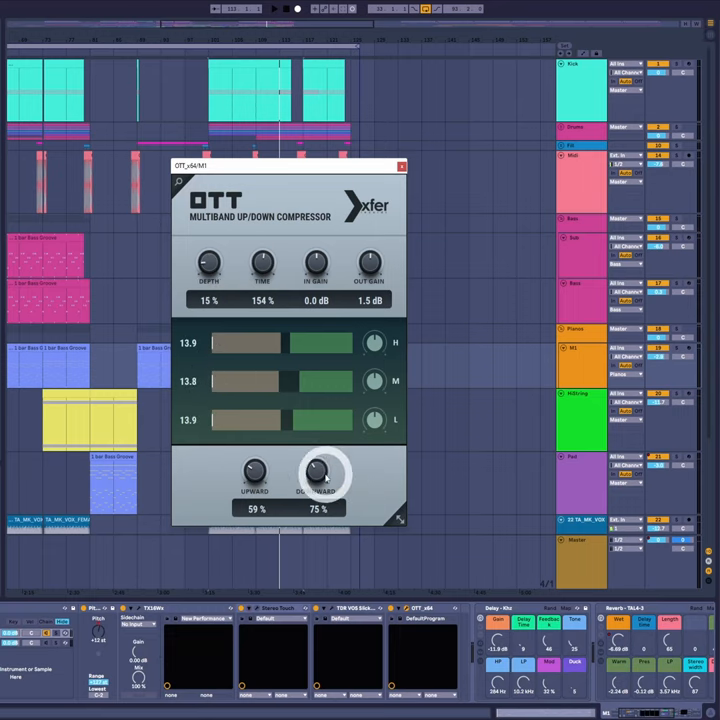
Adjust an OTT dial on the piano's compressor toward the 99% / 75% settings
{"action": "left_click_drag", "start_coordinate": [256, 476], "coordinate": [256, 486]}
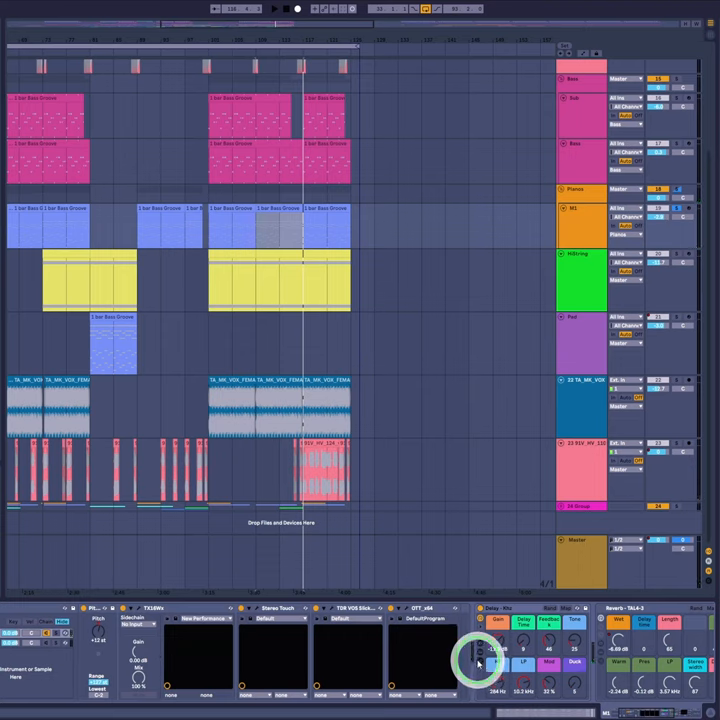
{"action": "mouse_move", "coordinate": [456, 600]}
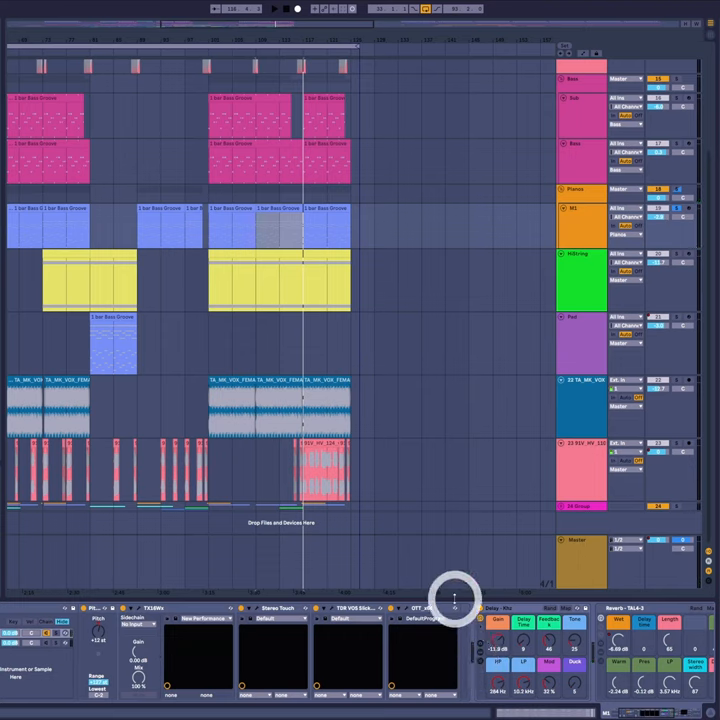
{"action": "mouse_move", "coordinate": [418, 430]}
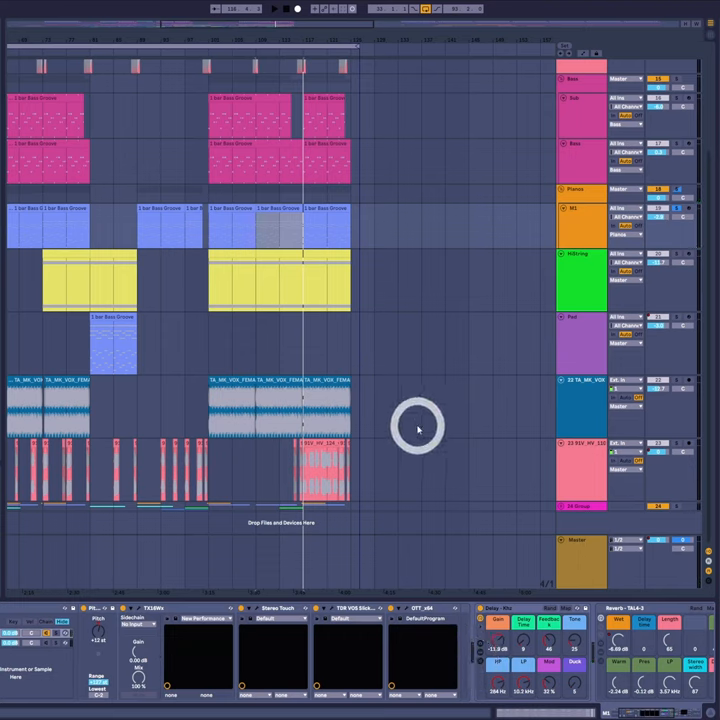
{"action": "mouse_move", "coordinate": [504, 444]}
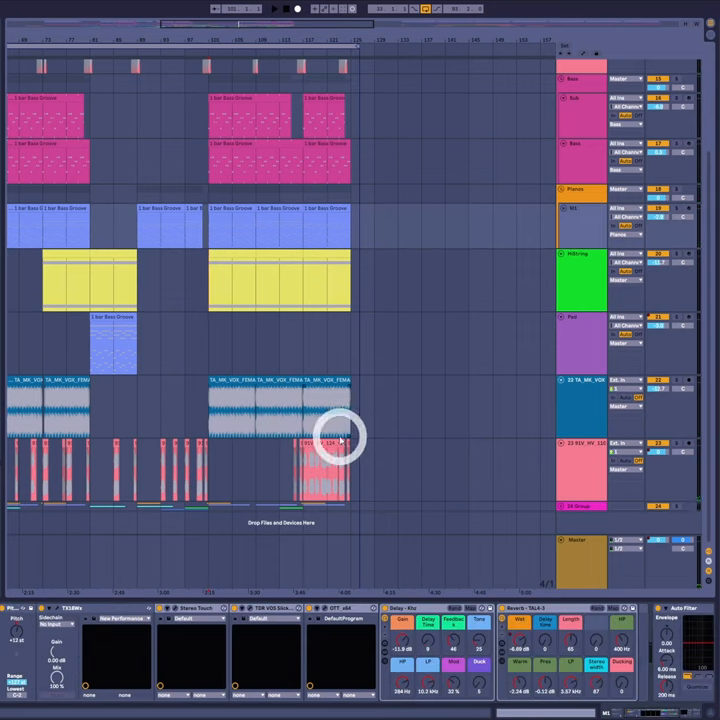
{"action": "mouse_move", "coordinate": [414, 262]}
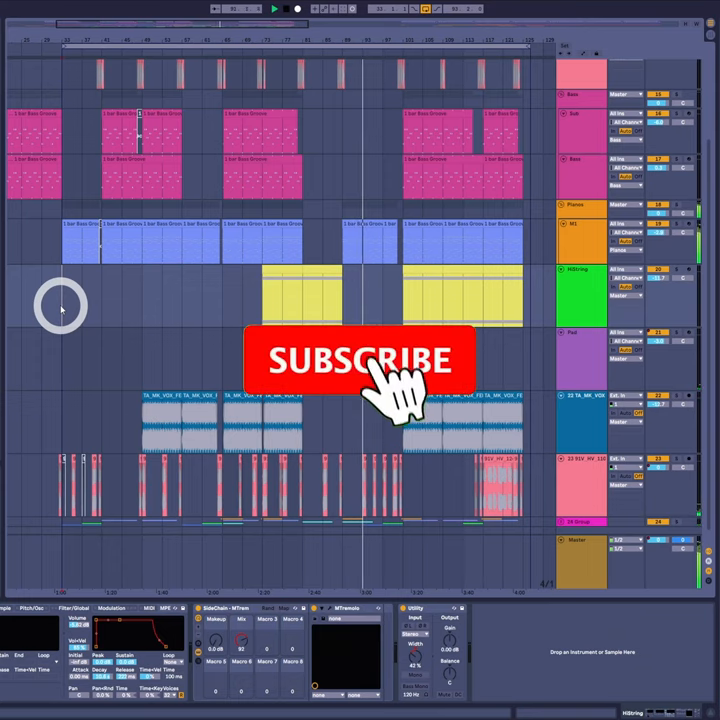
Select another track in the arrangement to show its device chain
{"action": "left_click", "coordinate": [362, 360]}
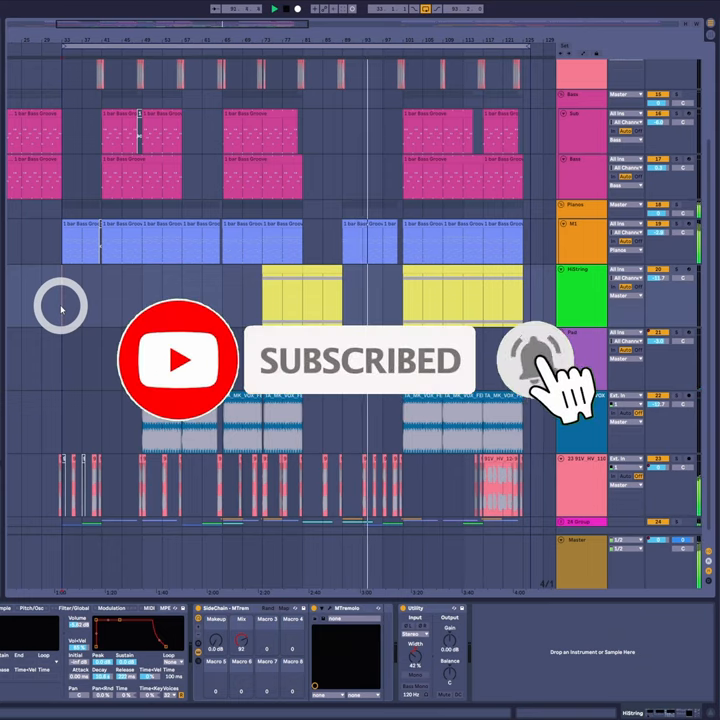